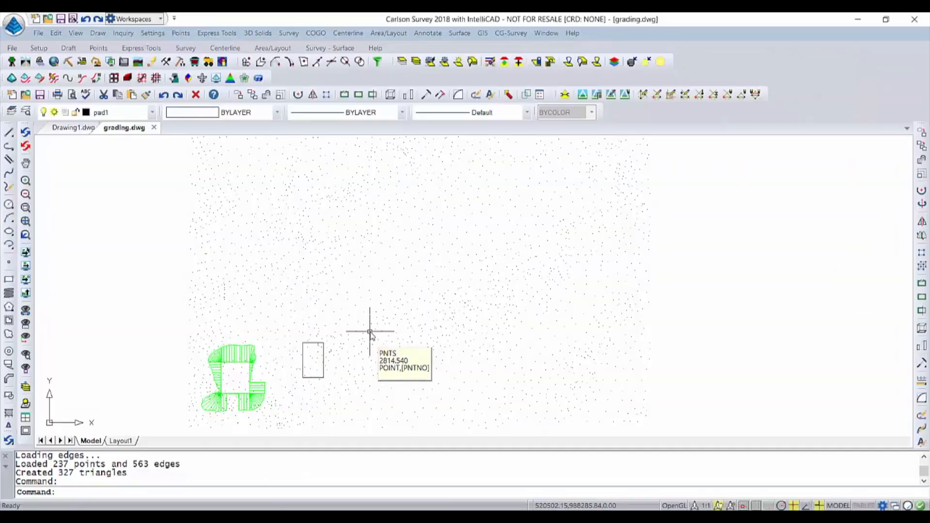
mouse_move(368, 329)
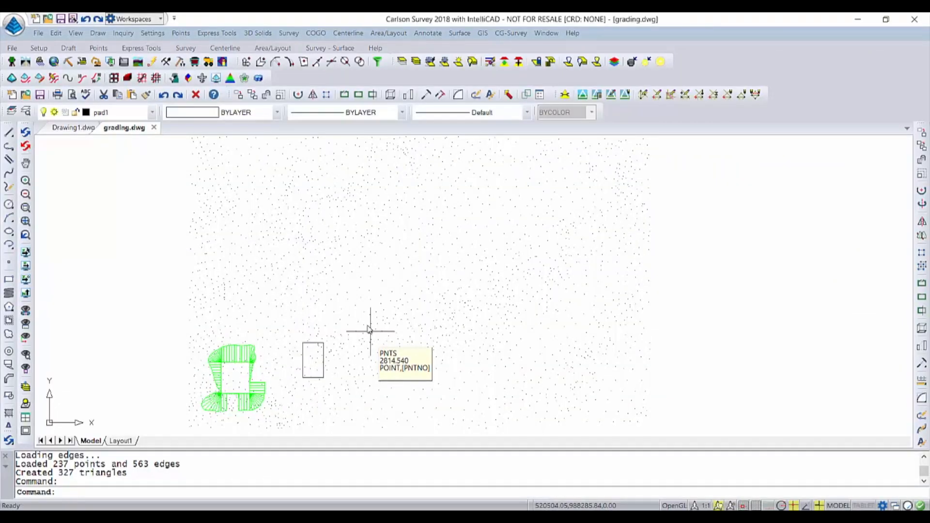
Start the Design Pad Template command from the Surface menu.
click(459, 33)
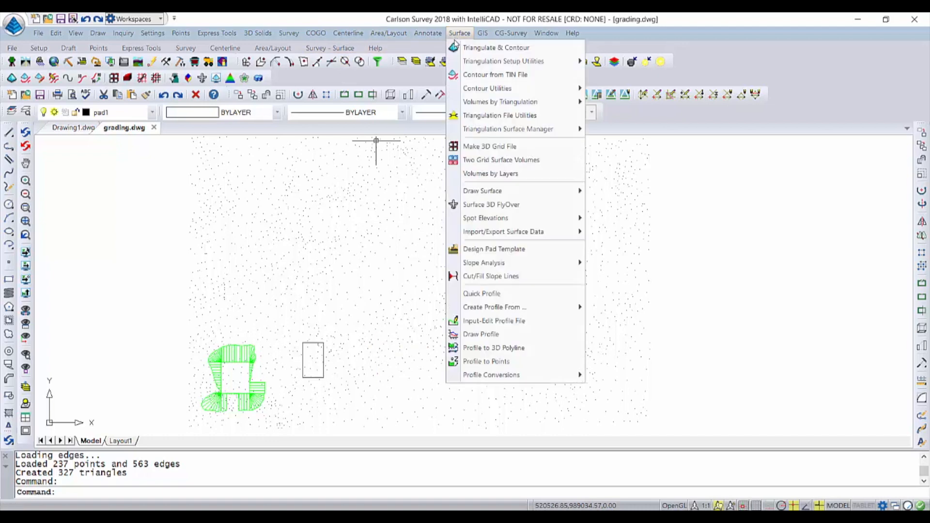
click(481, 254)
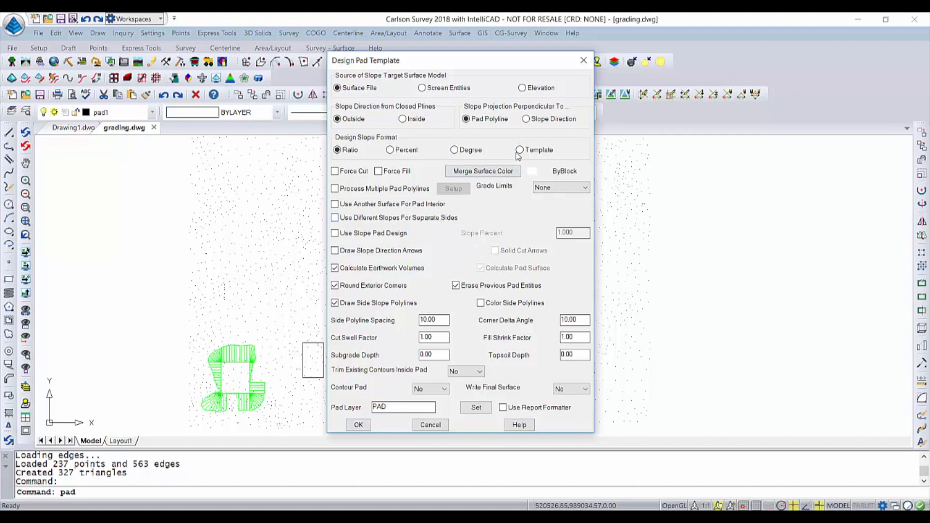
Set Design Slope Format to Template and accept the pad design settings.
click(519, 149)
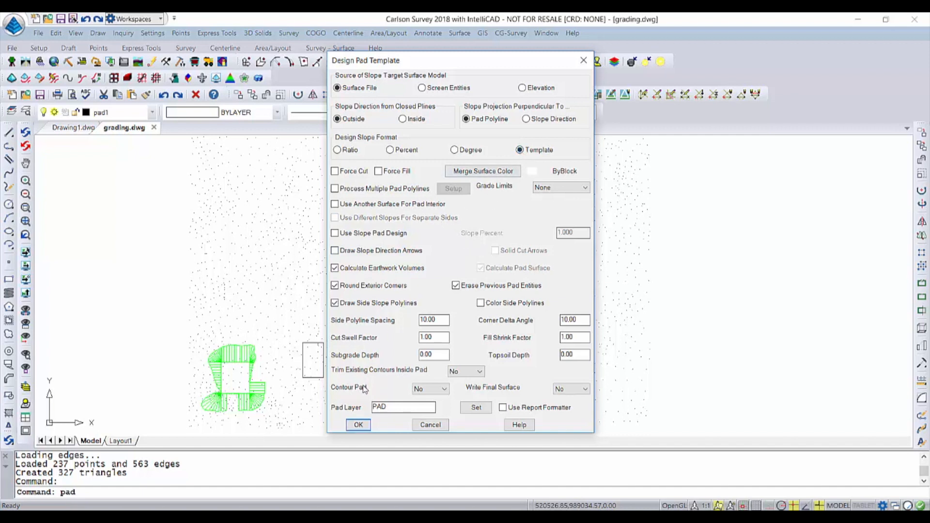
click(358, 425)
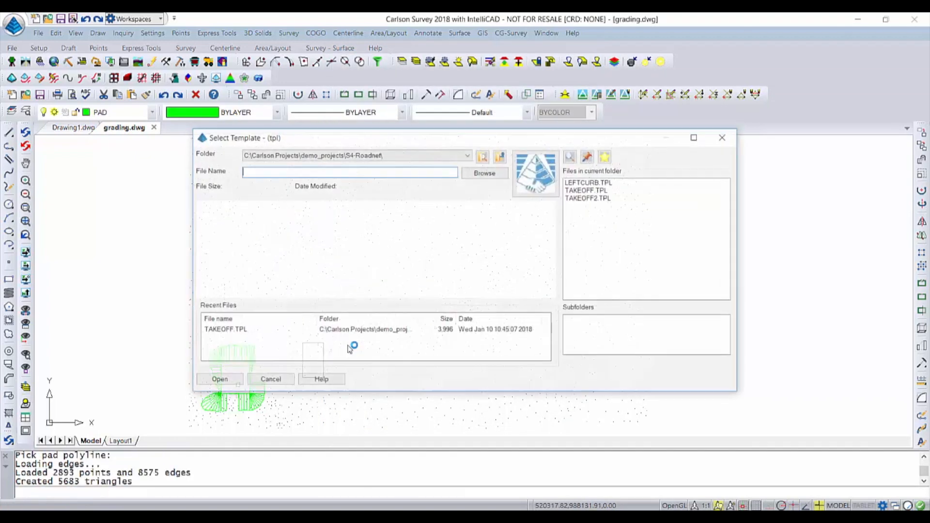
Load the LEFTCURB.TPL curb template for the new pad.
click(589, 182)
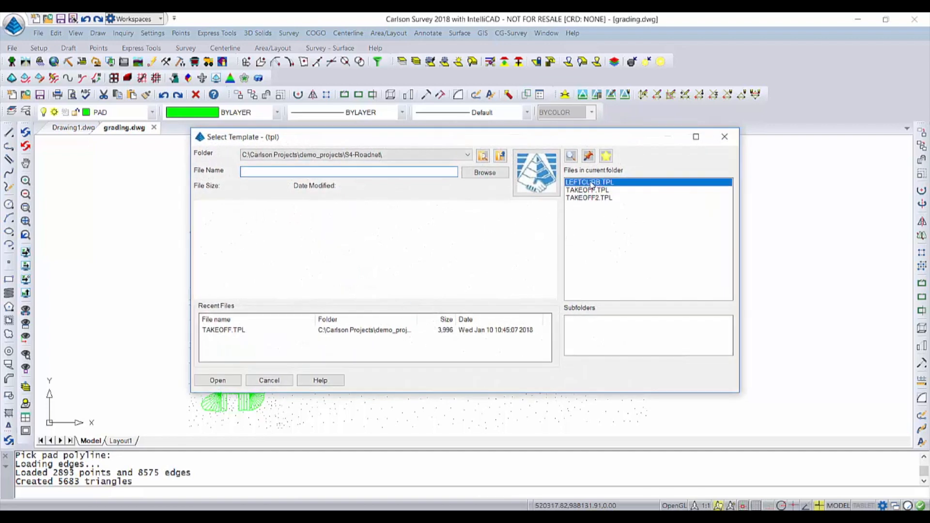
click(217, 380)
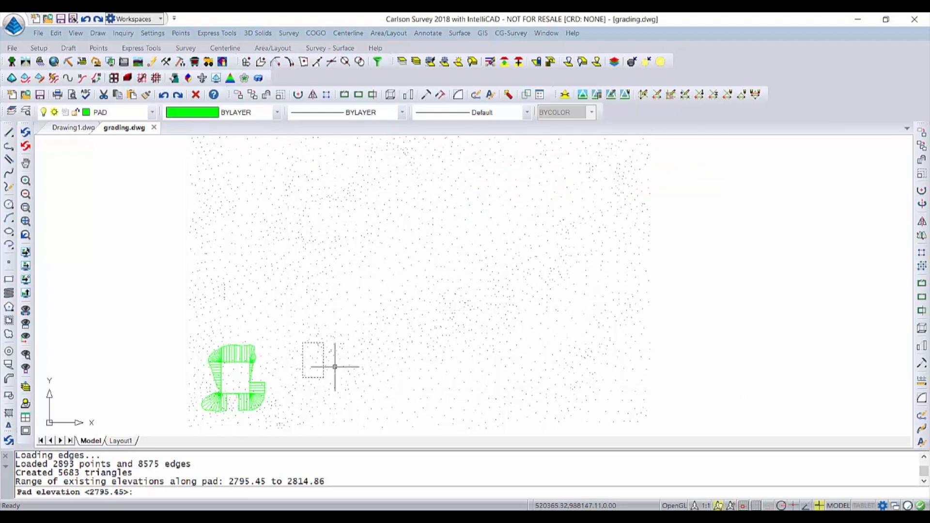
Grade the second pad at elevation 2805, producing its cut/fill volume report.
text(2)
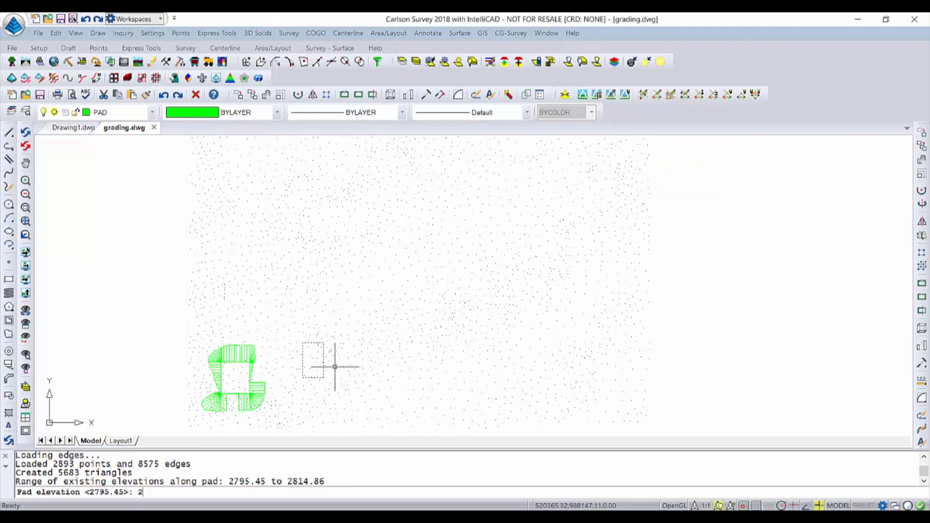
text(85)
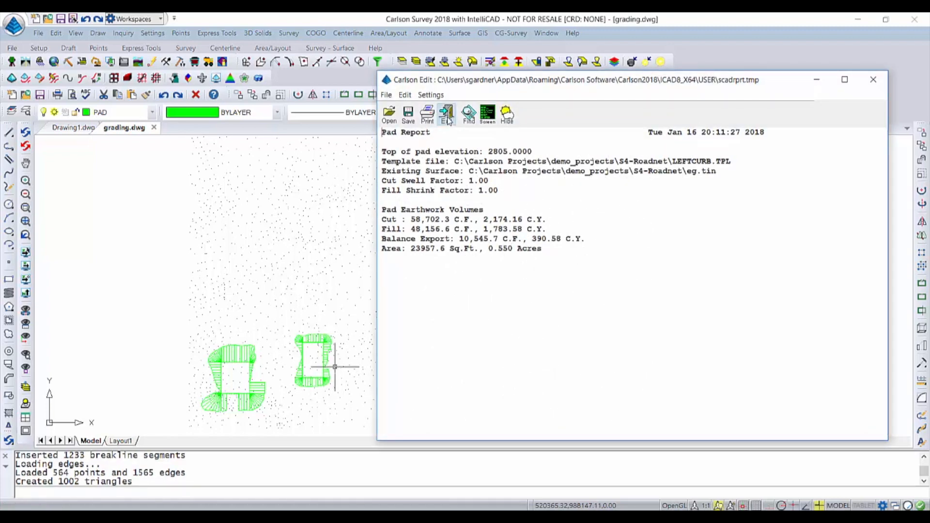
Close the pad report and window-select both pads and surface for the 3D viewer scene.
click(872, 79)
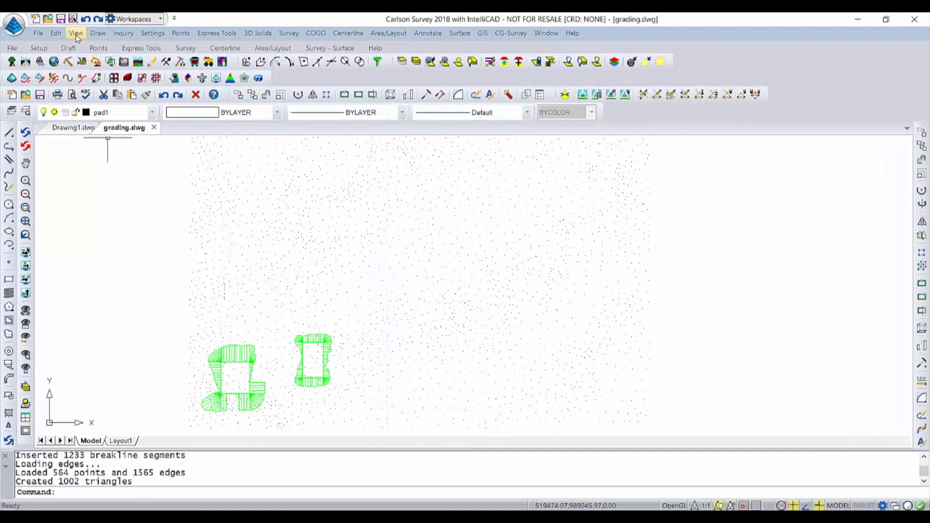
click(75, 33)
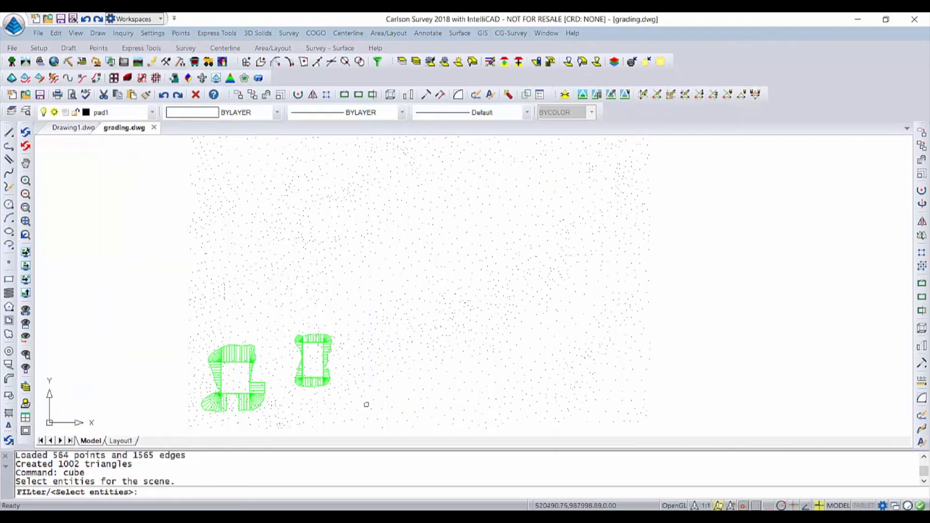
drag(366, 404, 312, 313)
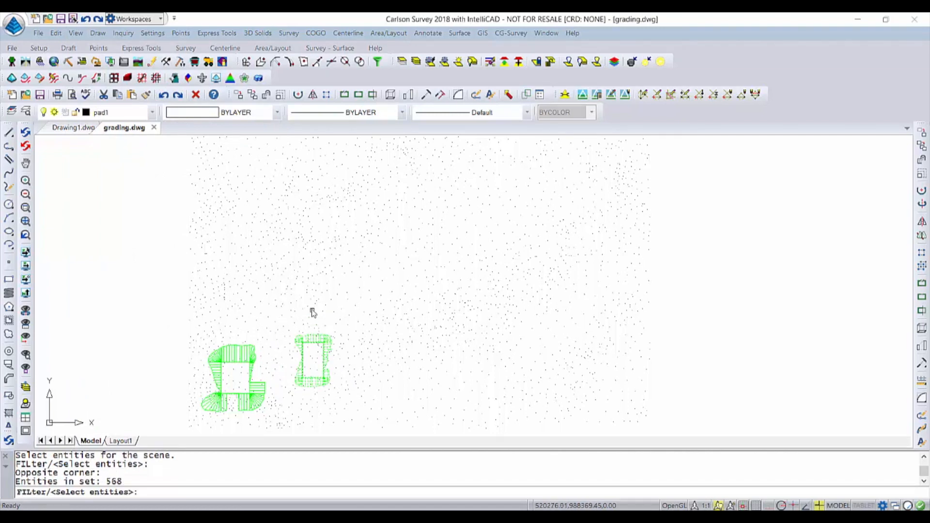